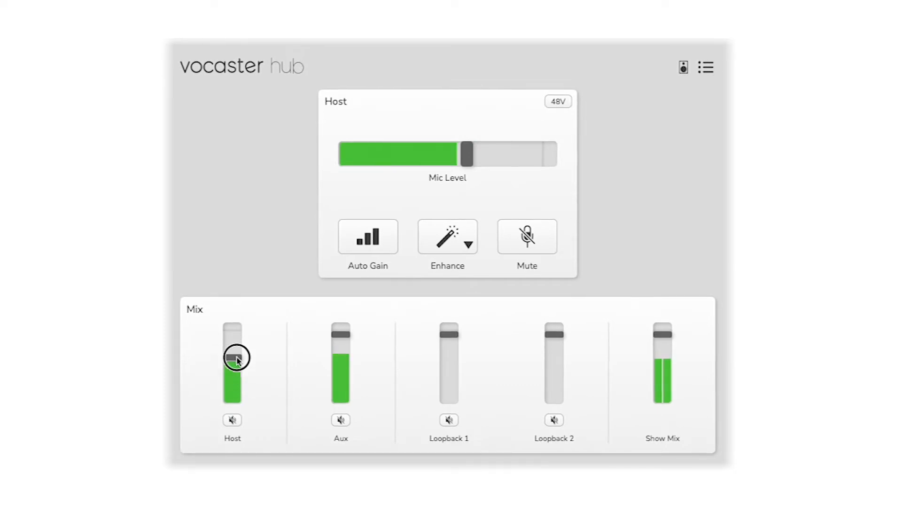
Set the host mic Enhance preset to Warm after first trying Clean
left_click(468, 242)
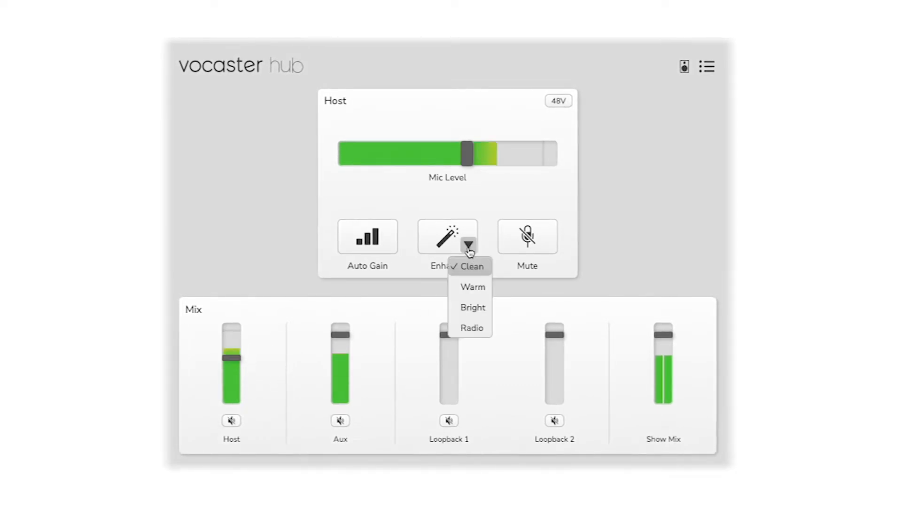
left_click(472, 266)
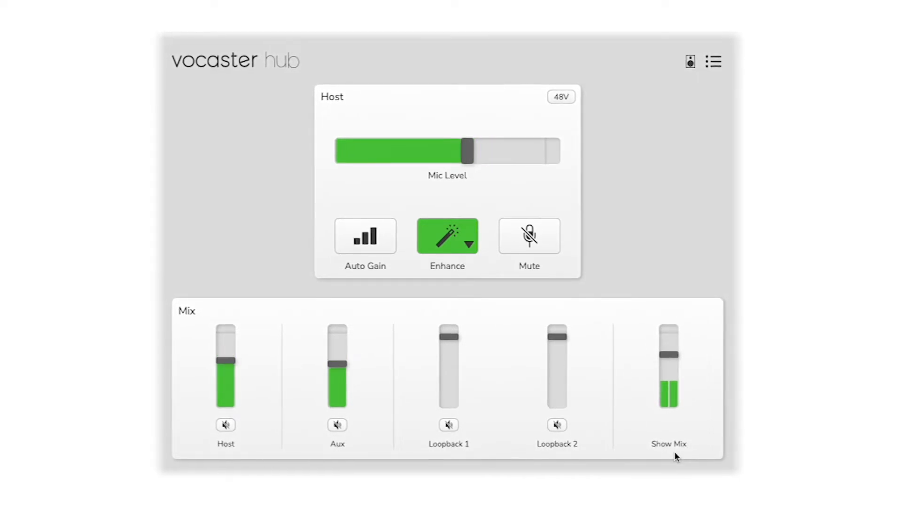
left_click(447, 236)
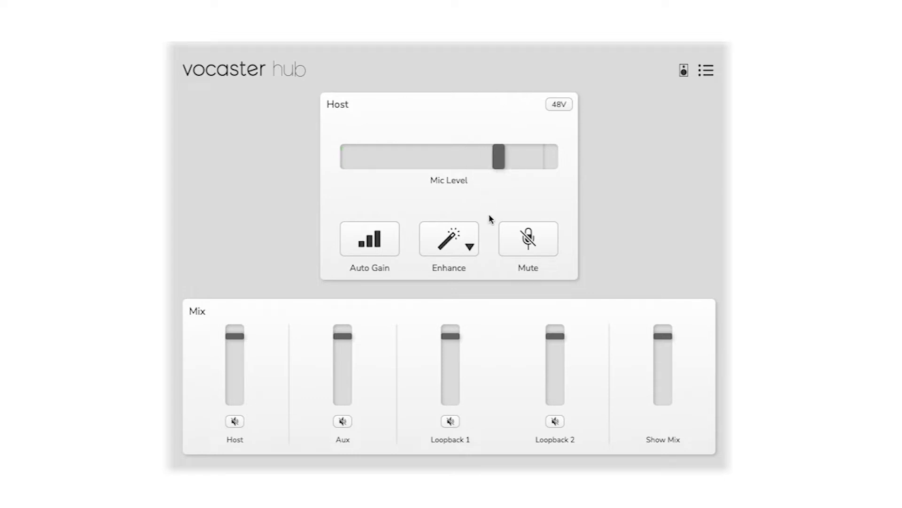
mouse_move(470, 260)
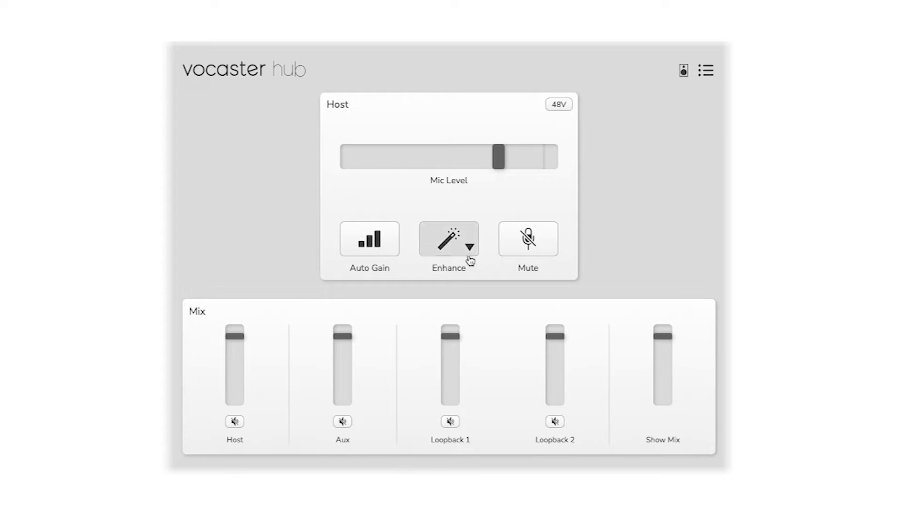
left_click(470, 246)
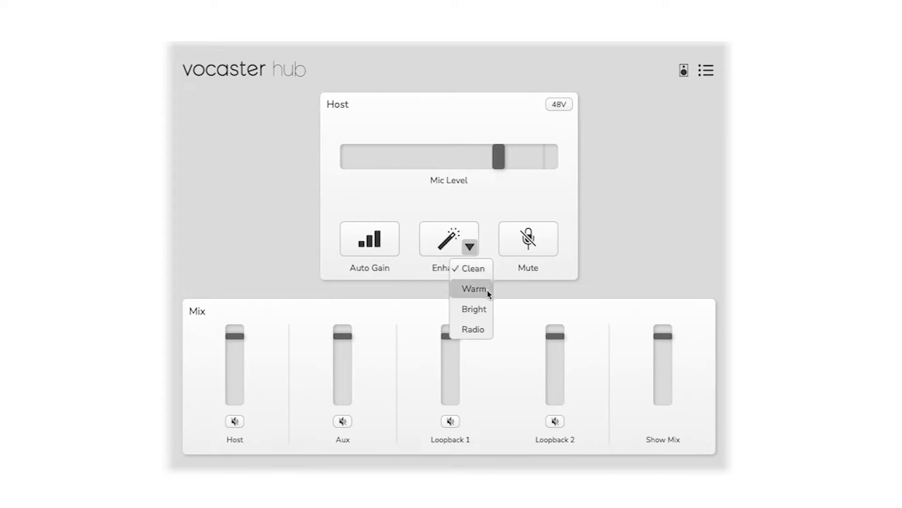
left_click(473, 288)
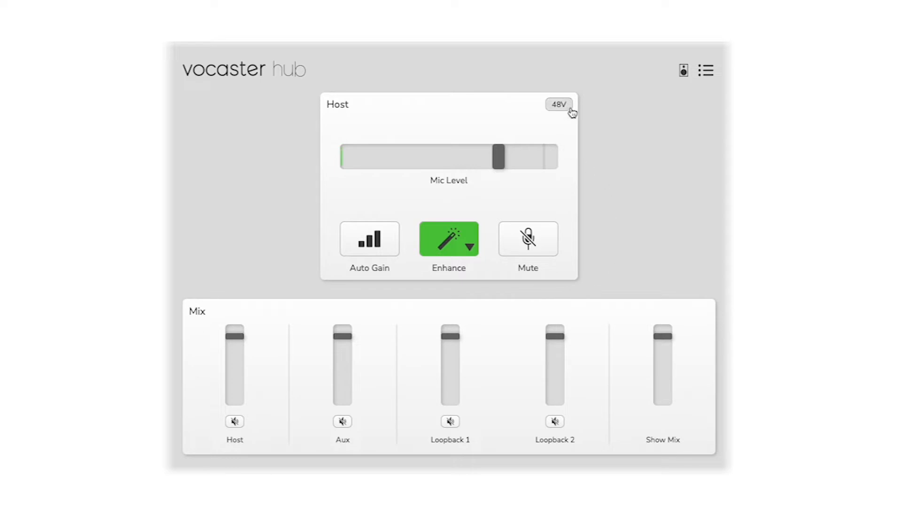
Turn on 48V phantom power, toggle the host mic mute, and start Auto Gain
left_click(558, 104)
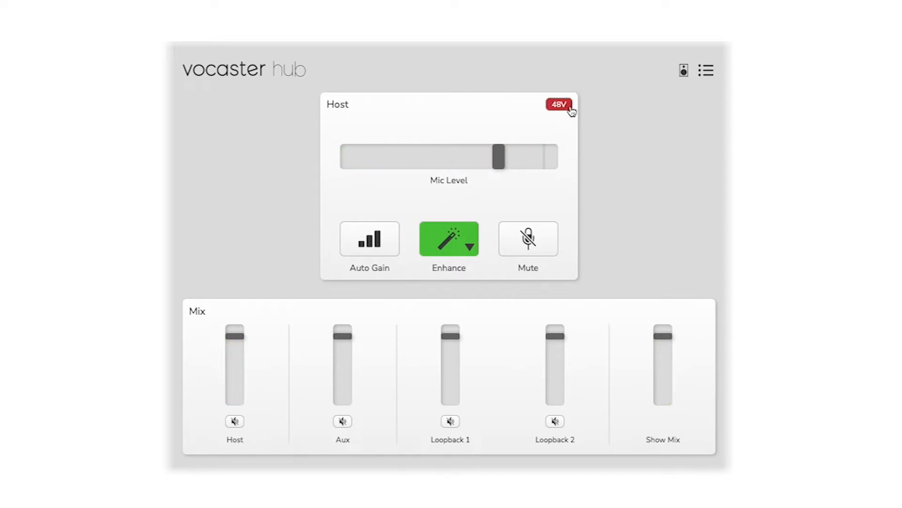
left_click(527, 239)
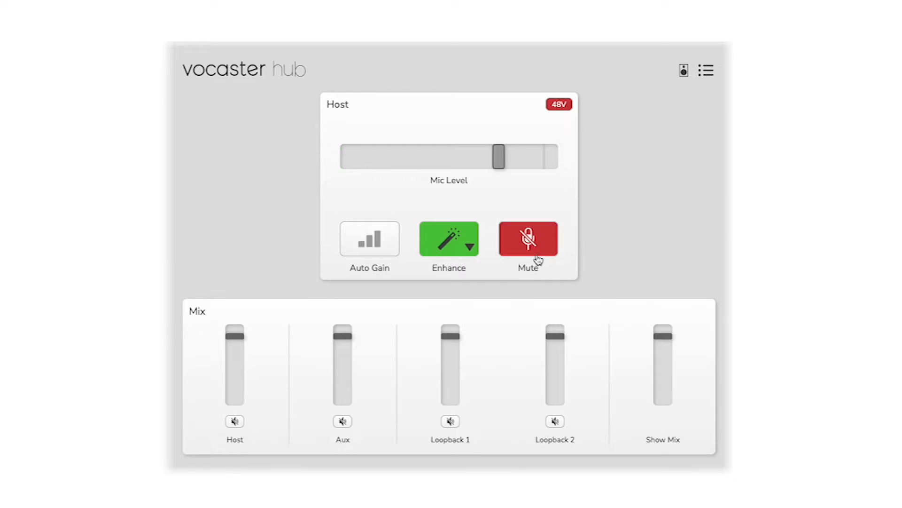
left_click(528, 238)
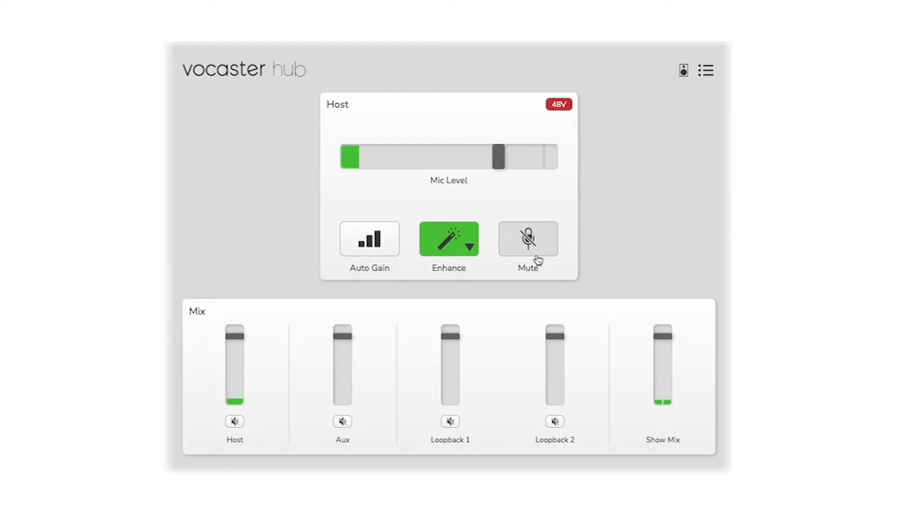
left_click(369, 239)
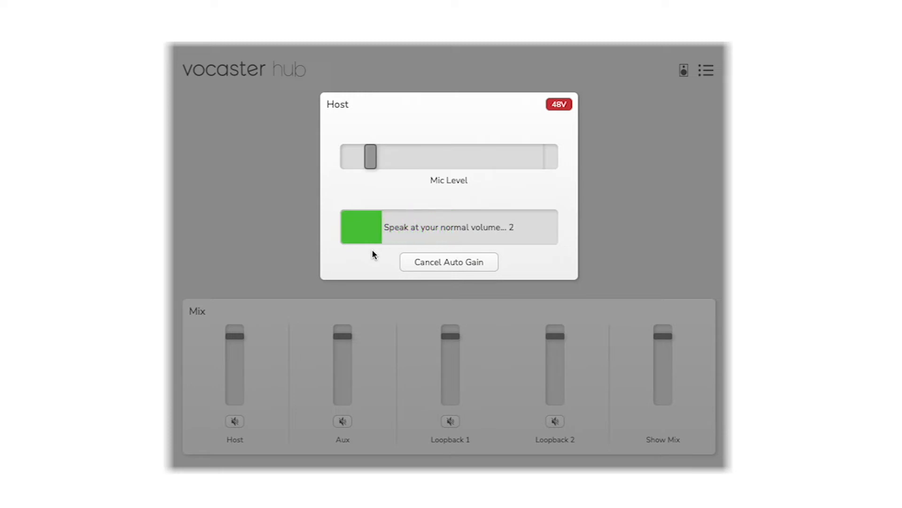
Cancel the running Auto Gain on the host mic, then start it again
left_click(448, 261)
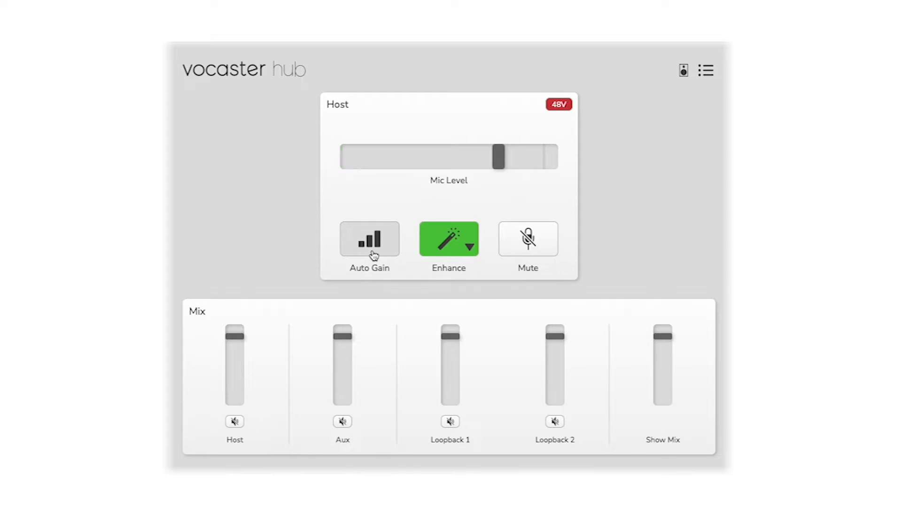
left_click(449, 239)
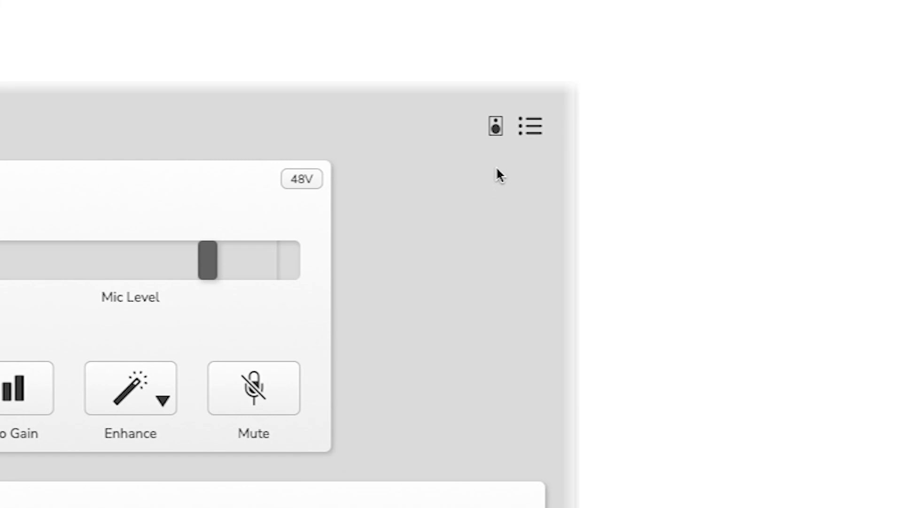
Mute the speaker outputs with the top-right speaker icon
left_click(494, 125)
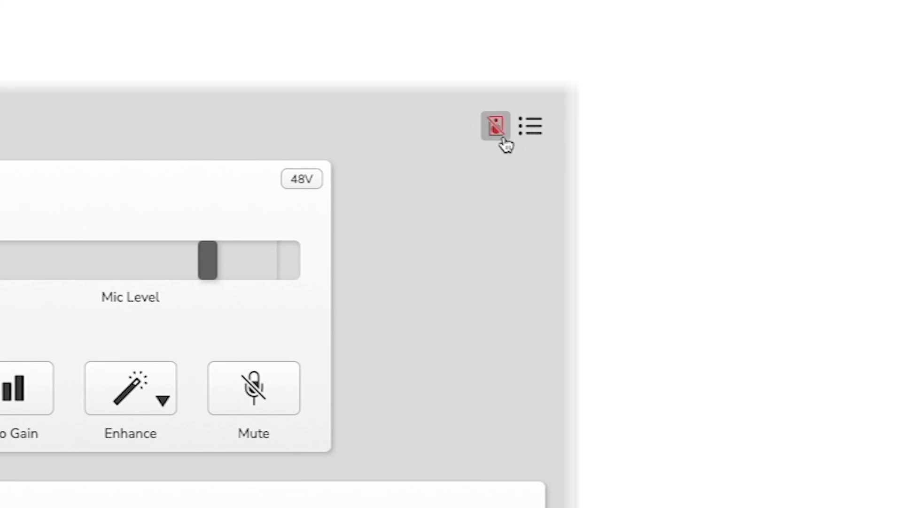